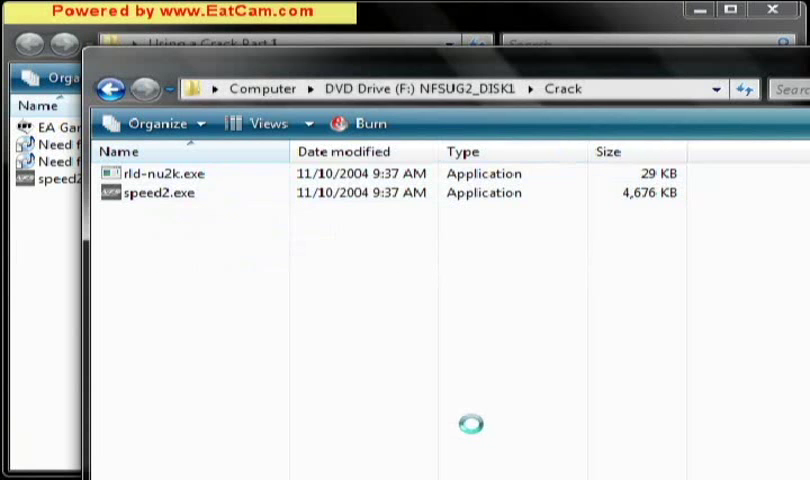
# - Return to the NFSUG2_DISK1 disc root and open its AutoRun folder
pyautogui.click(108, 88)
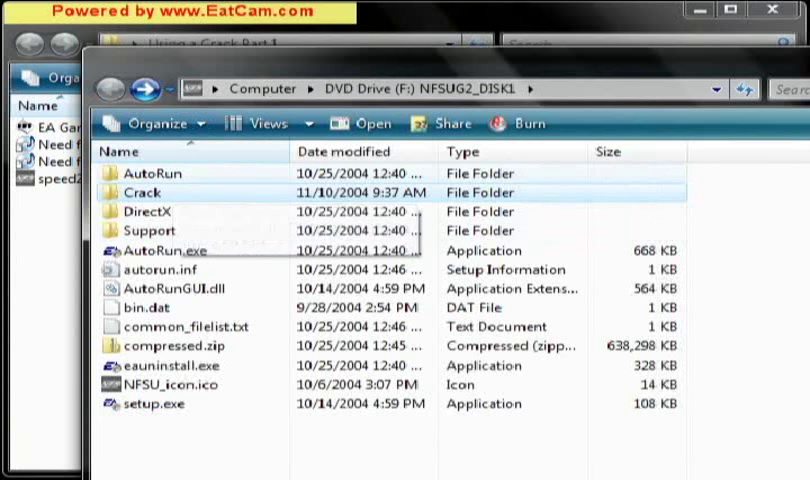
pyautogui.click(152, 173)
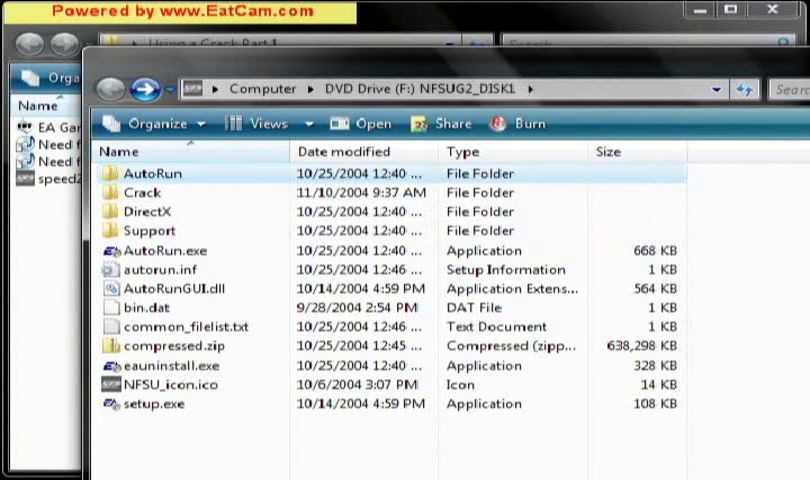
pyautogui.doubleClick(152, 172)
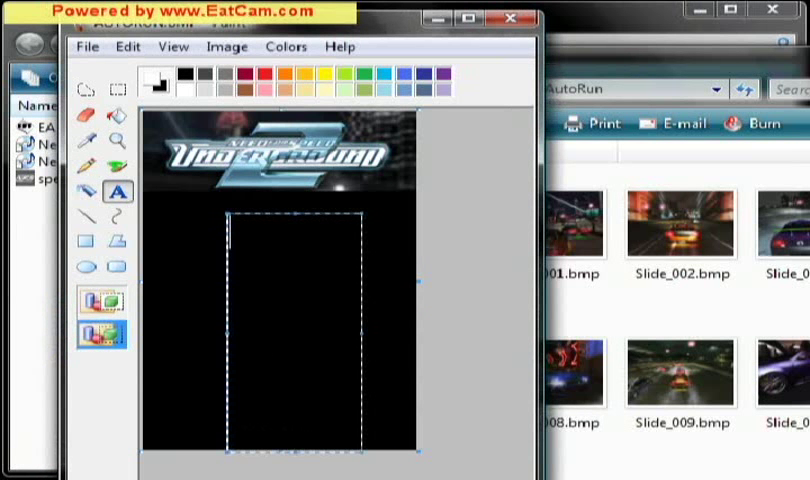
# - Type 'Viper400 Crack' and 'Serial:' in text boxes on the AutoRun image
pyautogui.write('Viper')
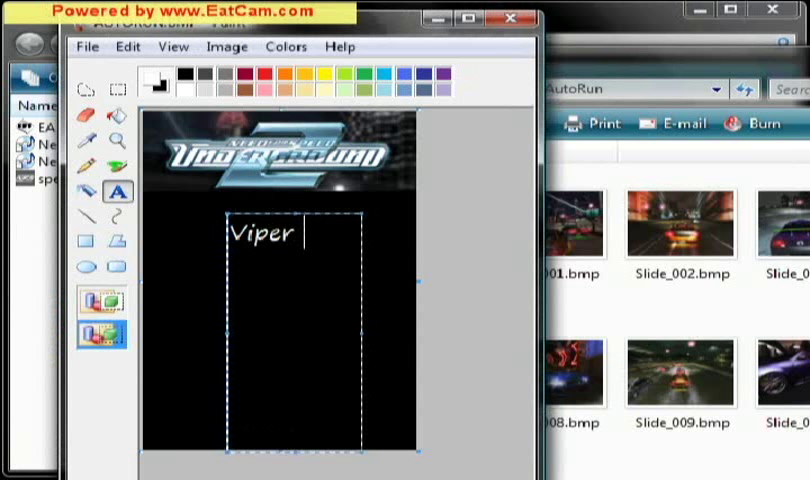
pyautogui.write('400')
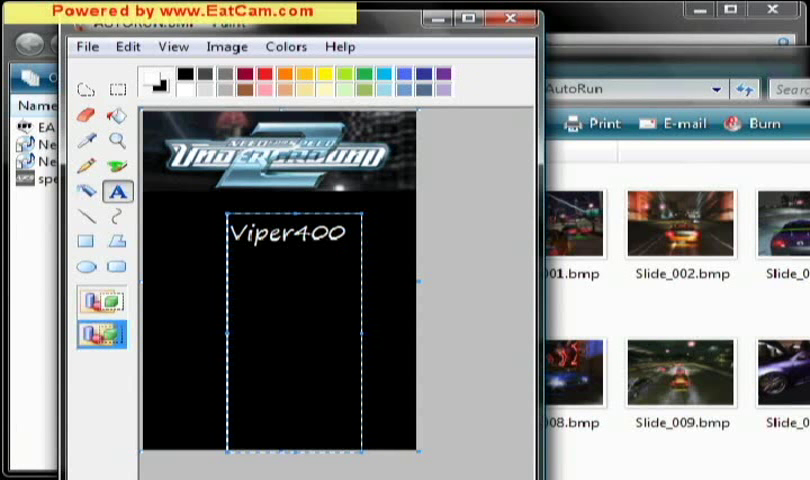
pyautogui.write('Crack')
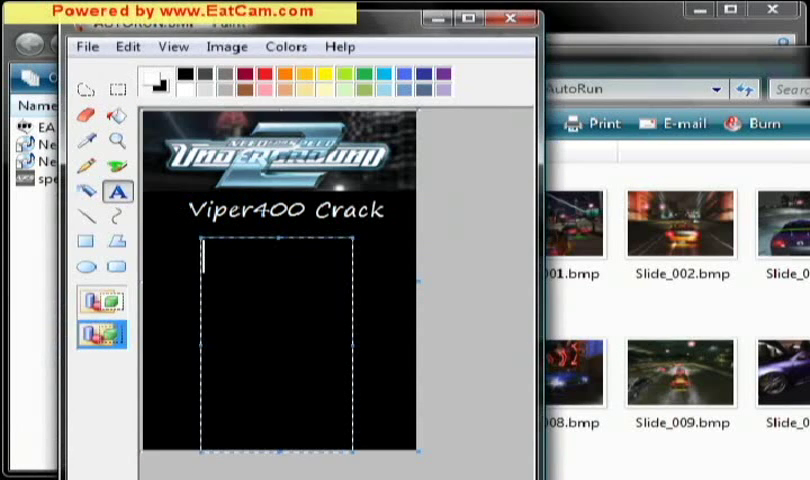
pyautogui.write('Serial:')
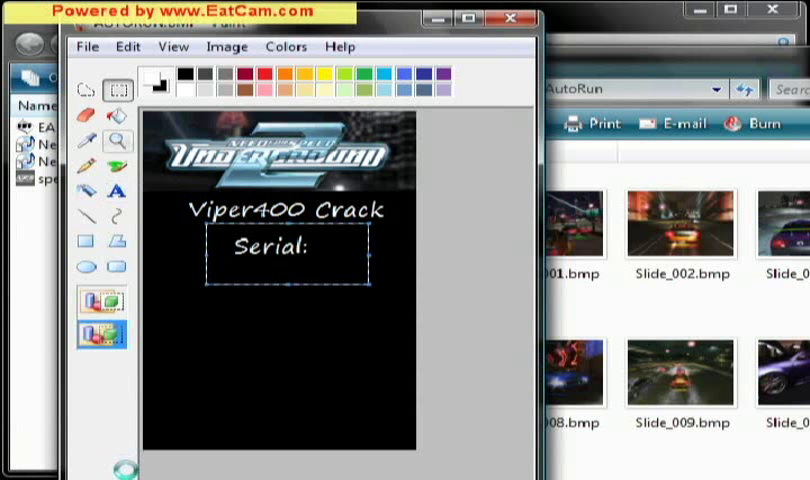
pyautogui.click(117, 192)
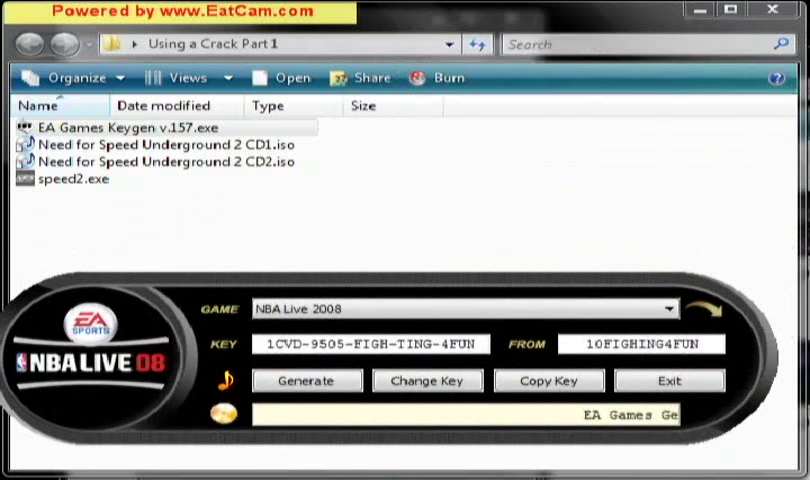
# - Generate a Need For Speed Underground 2 key in the keygen and copy it
pyautogui.click(306, 380)
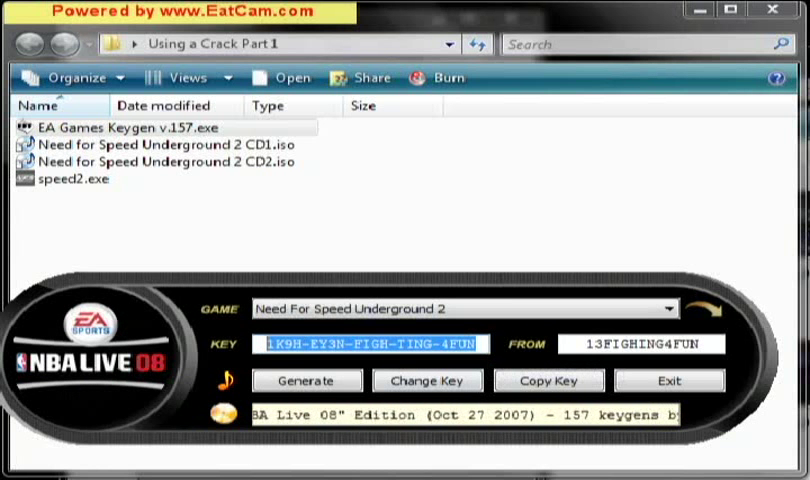
pyautogui.click(548, 380)
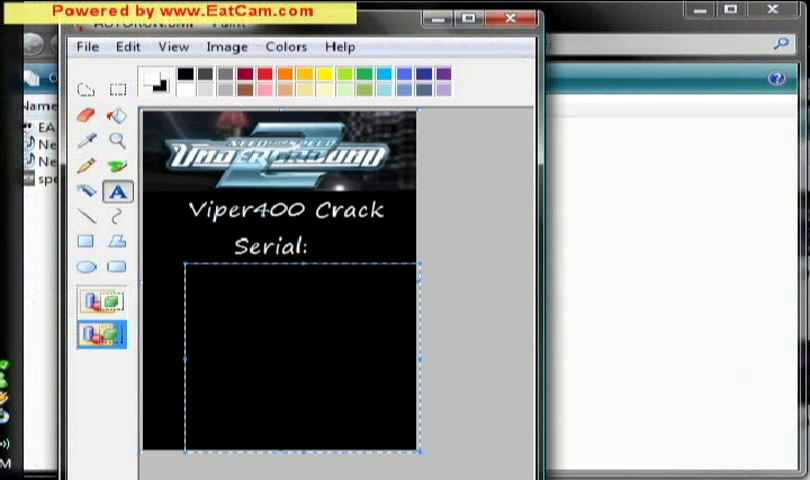
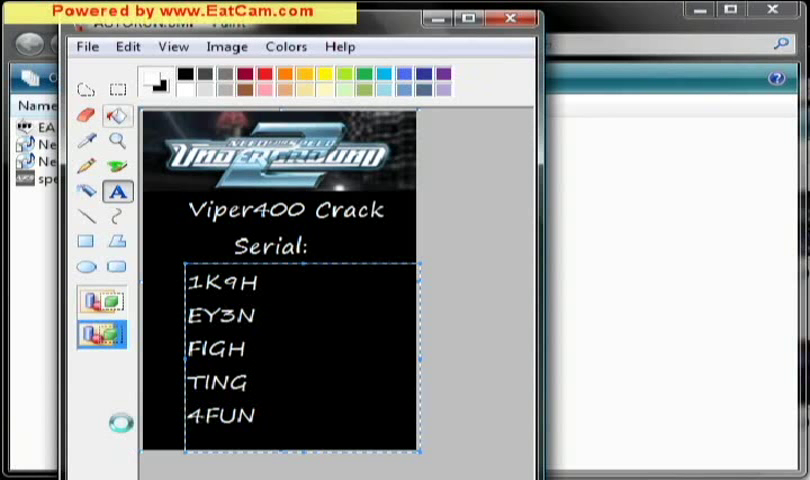
pyautogui.click(118, 89)
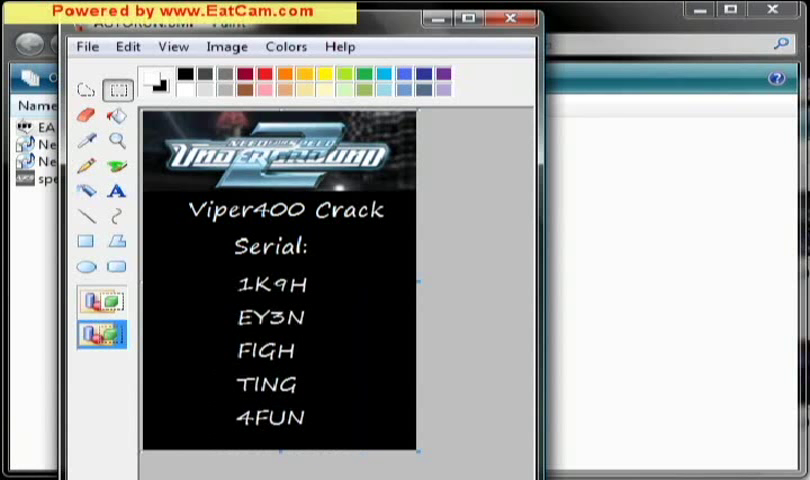
# - Try saving over the original AutoRun.bmp and dismiss the read-only warning
pyautogui.click(87, 46)
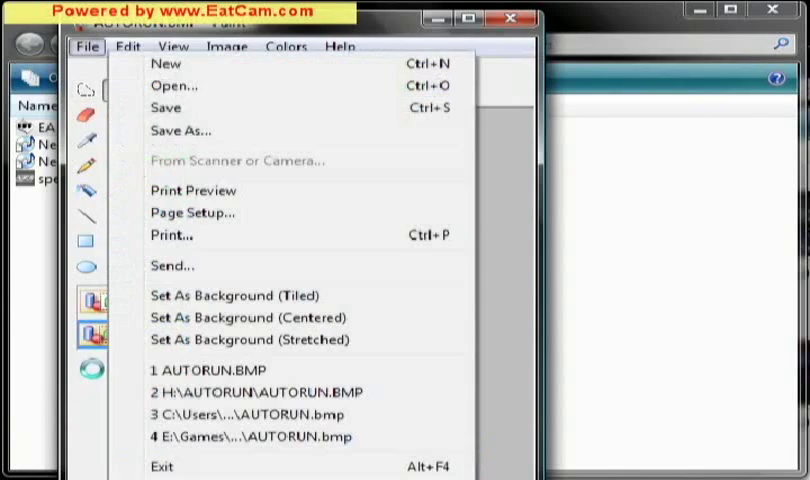
pyautogui.click(180, 130)
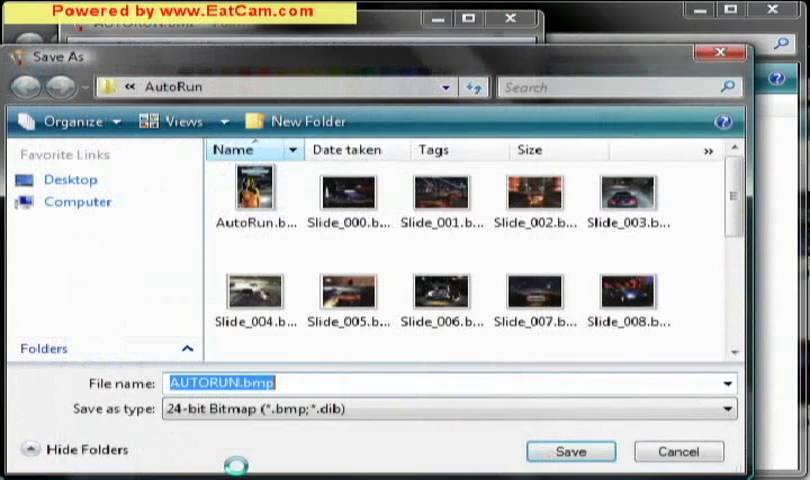
pyautogui.click(570, 451)
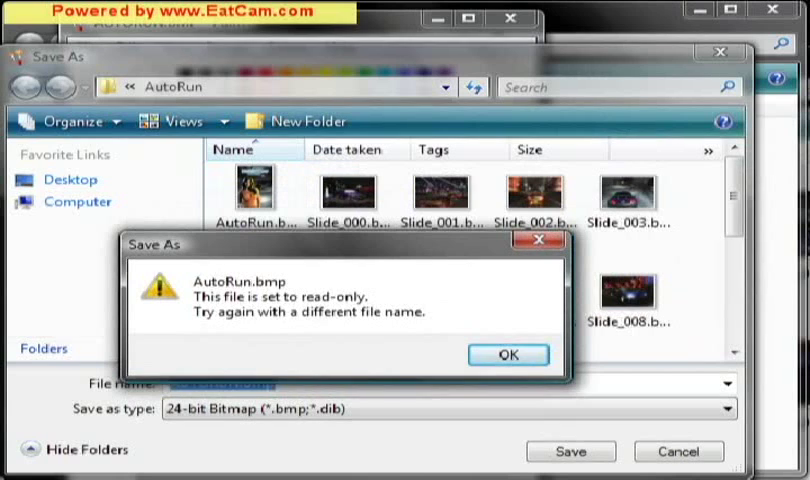
pyautogui.click(508, 355)
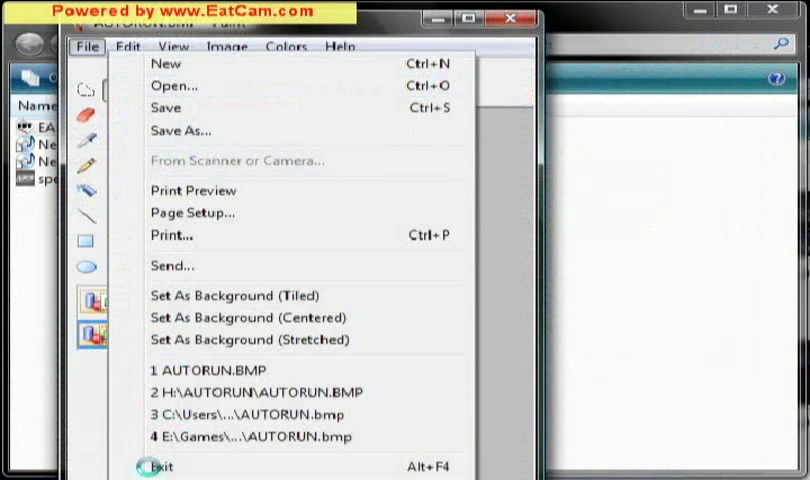
# - Save the image as AUTORUN.bmp in Using a Crack Part 2 > Method 1 - image method
pyautogui.click(181, 130)
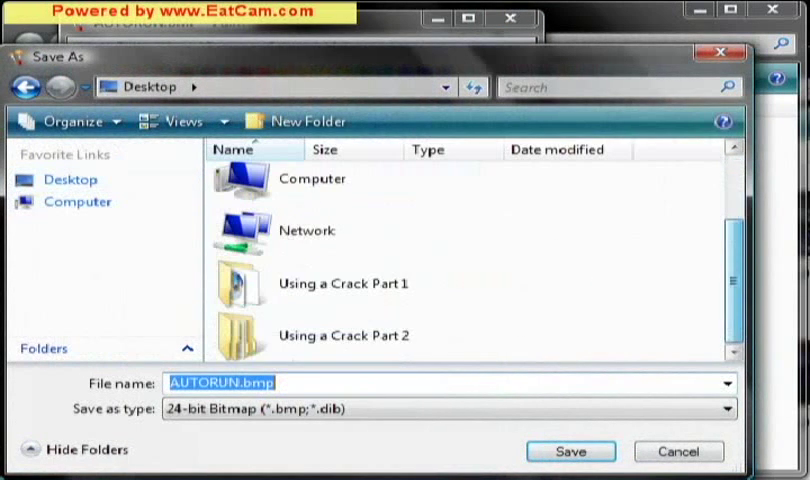
pyautogui.doubleClick(345, 335)
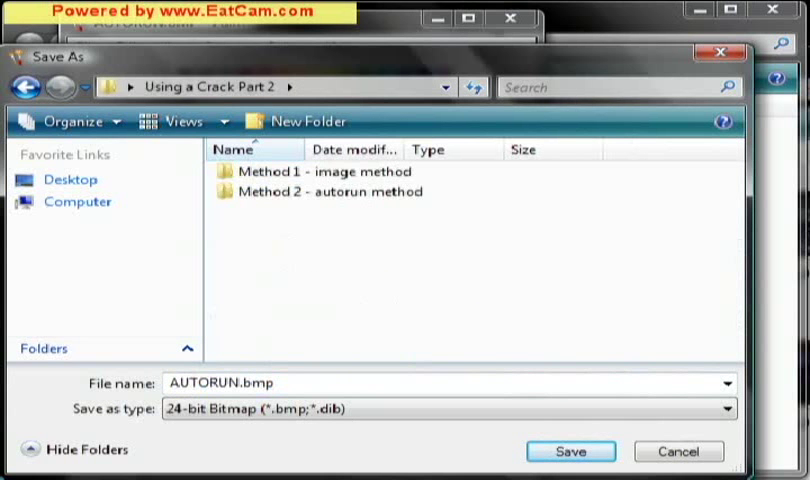
pyautogui.click(318, 171)
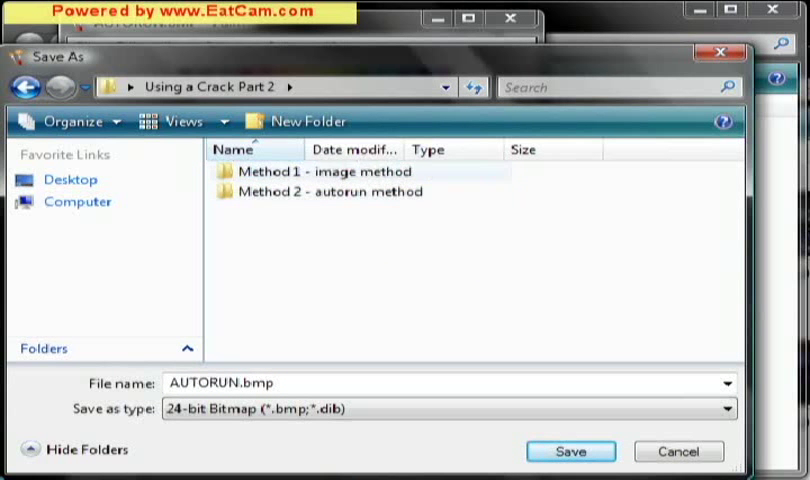
pyautogui.doubleClick(318, 171)
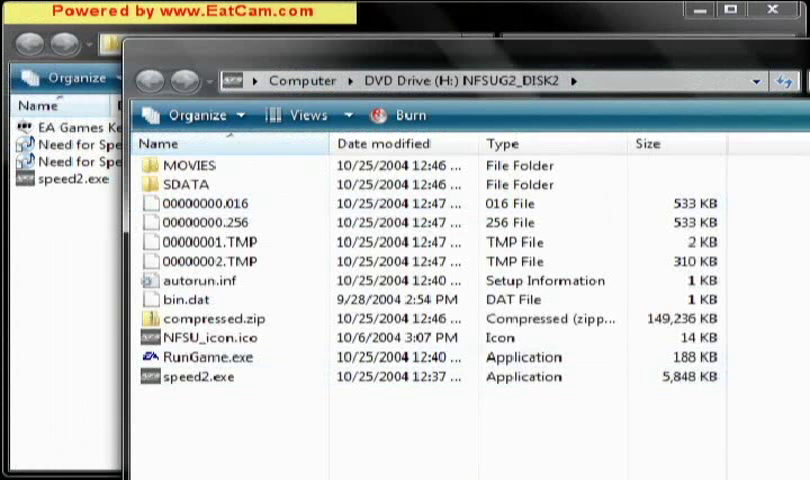
# - Close the NFSUG2_DISK2 disc window after reviewing its files
pyautogui.click(200, 377)
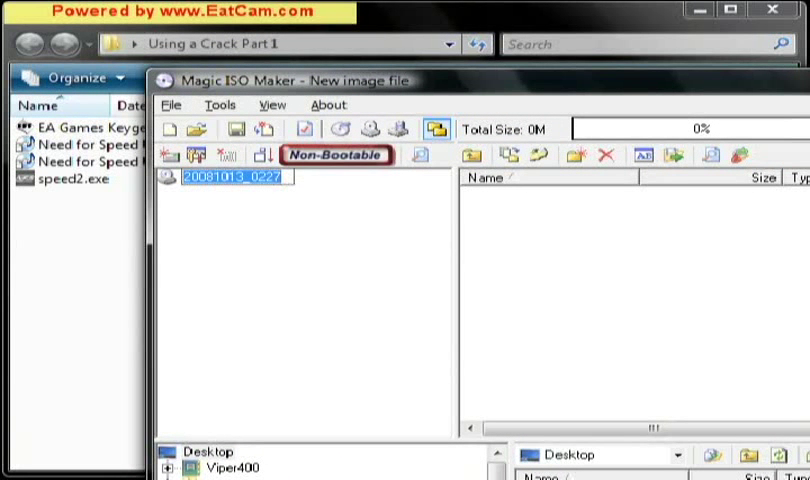
# - Label the volume NFSU2 CD1 and load the NFSUG2_DISK1 files into the image
pyautogui.write('NFUS')
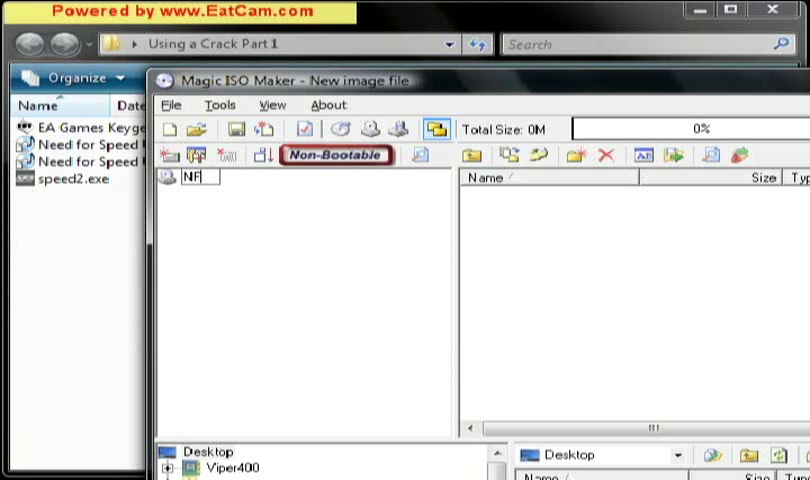
pyautogui.write('SU')
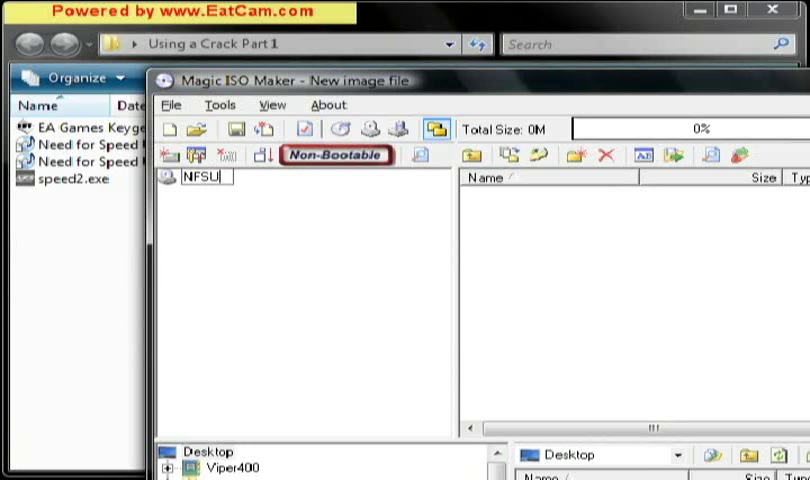
pyautogui.write('2 CD')
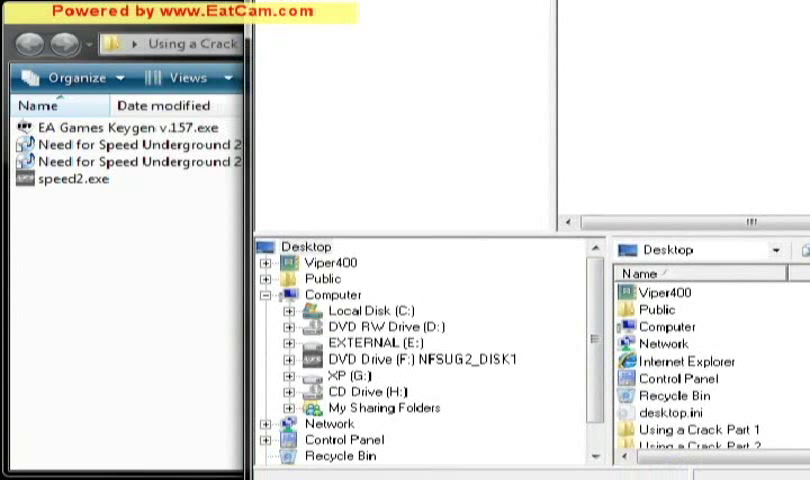
pyautogui.click(365, 391)
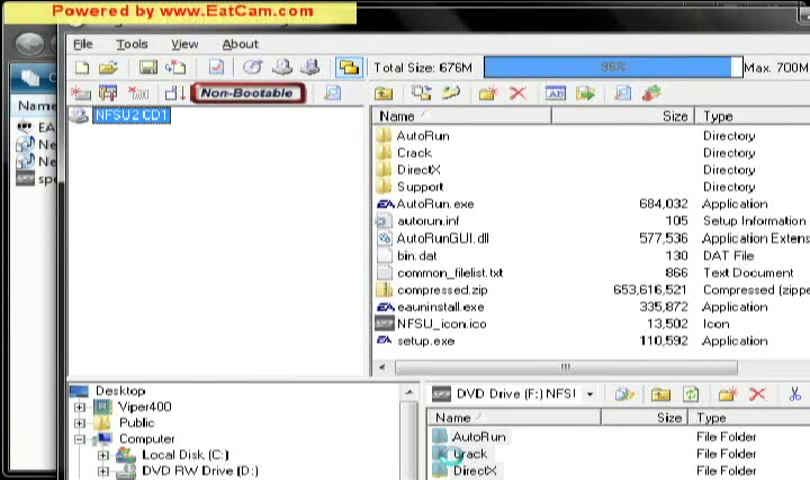
# - Add the edited AUTORUN.bmp to the image's AutoRun folder and open the Save dialog
pyautogui.doubleClick(421, 135)
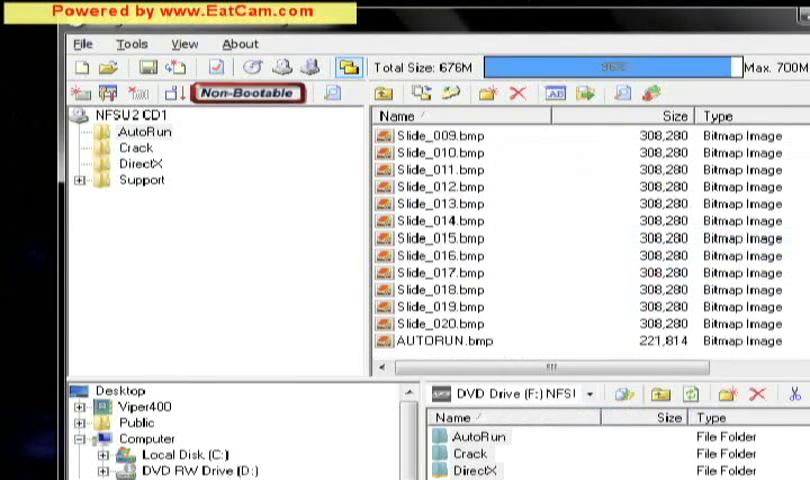
pyautogui.click(136, 131)
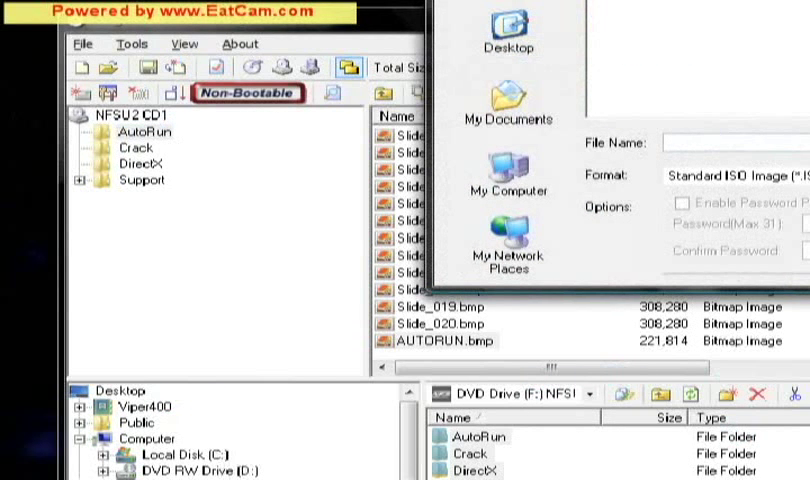
# - Save as 'NFSU2 CD1 (pre-cracked)' in Standard ISO Image format
pyautogui.write('NFSU2')
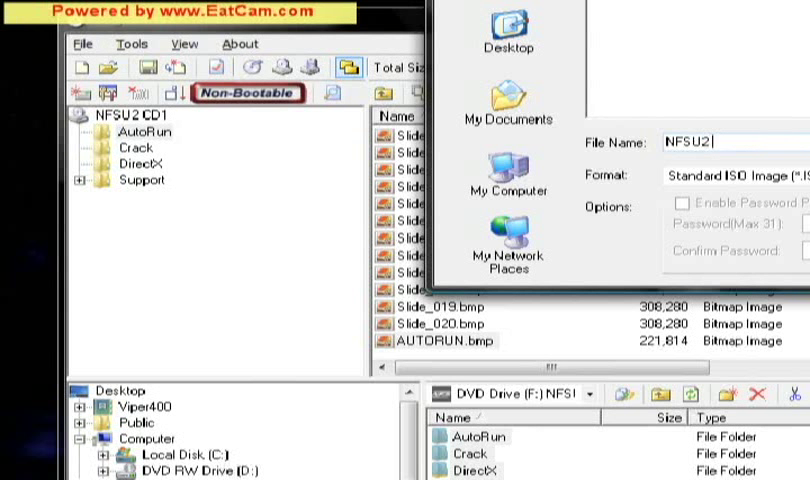
pyautogui.write('CD')
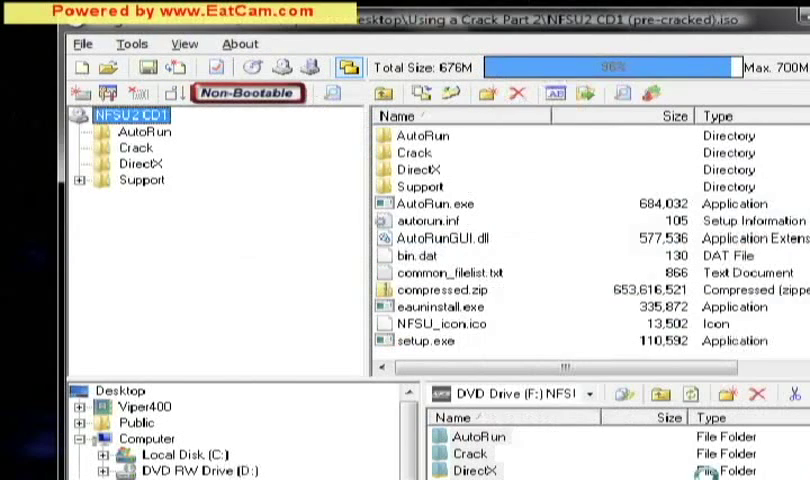
pyautogui.press('ctrl+a')
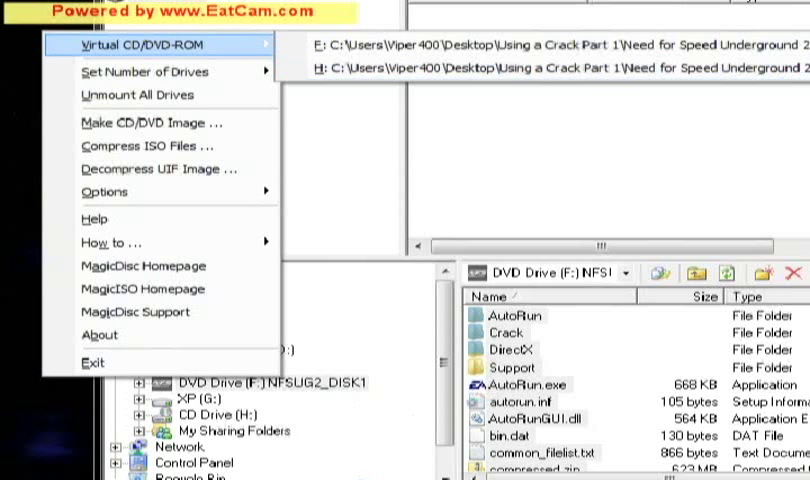
pyautogui.click(234, 430)
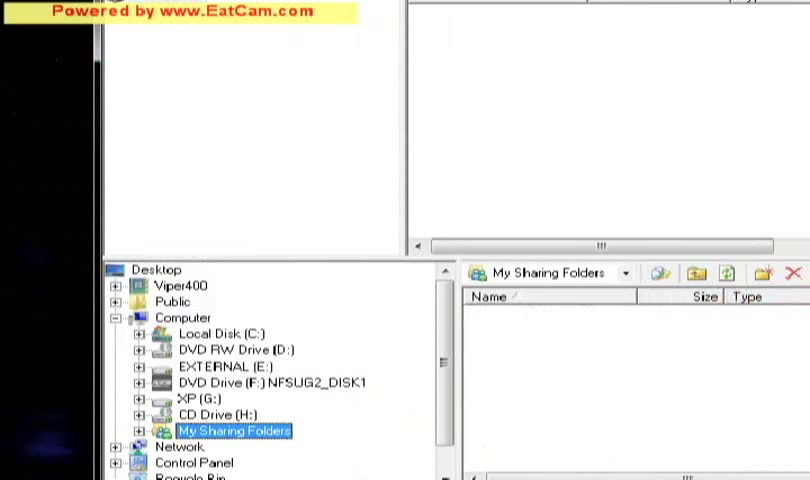